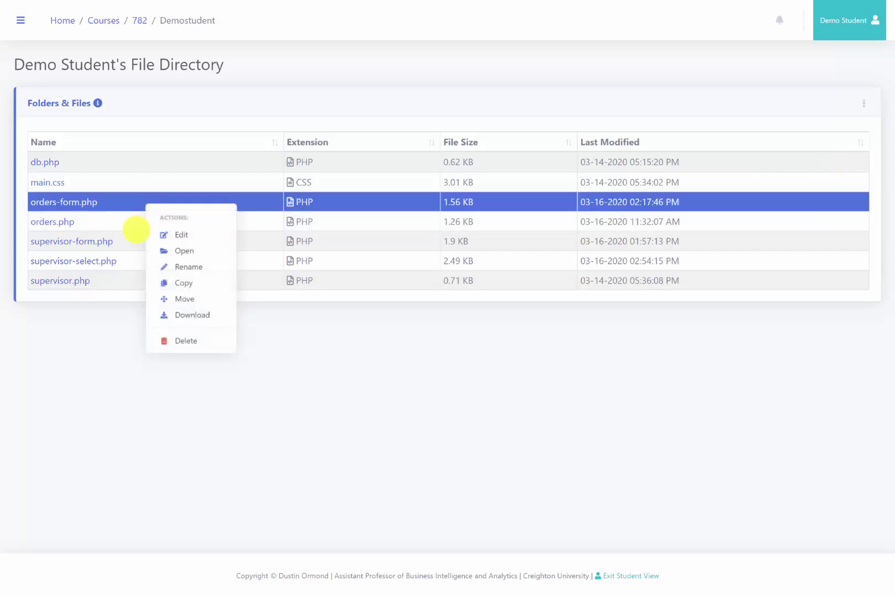
- Copy orders-form.php, rename the copy to orders-select.php, and open it in the editor
click(183, 282)
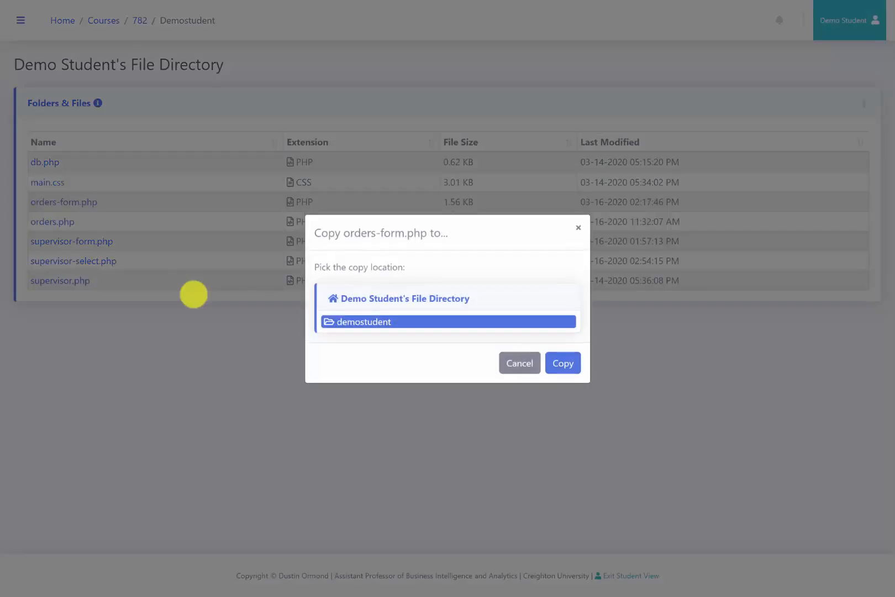
click(563, 363)
text(orders-select.php)
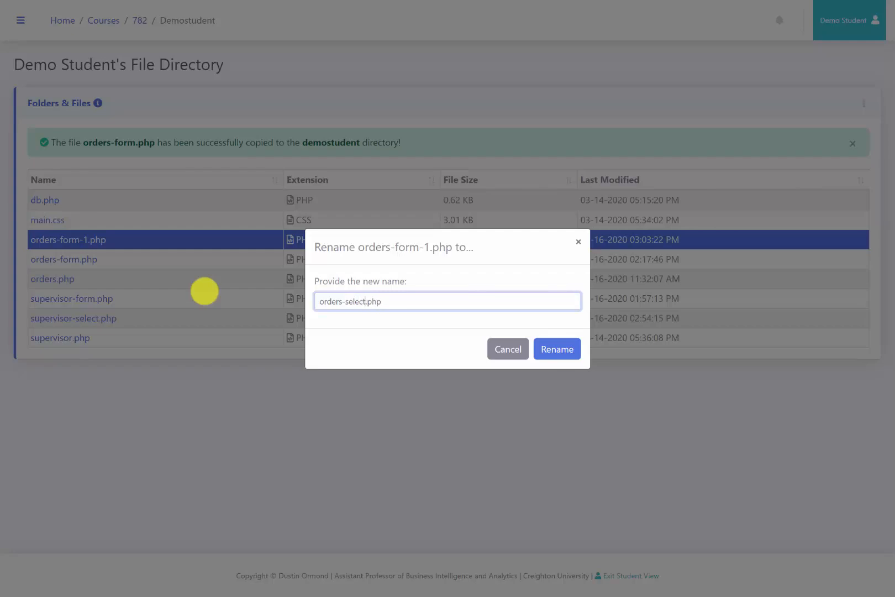
click(557, 348)
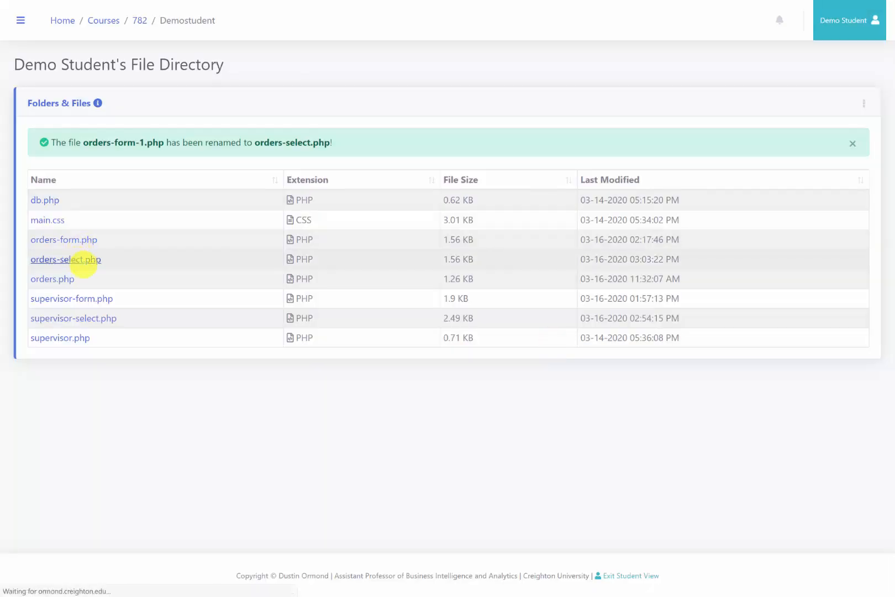
click(65, 259)
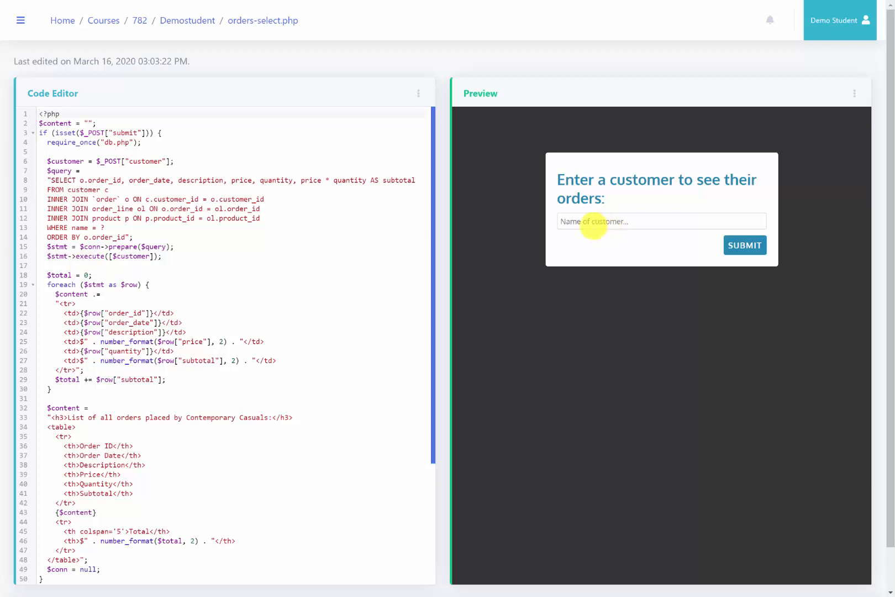
mouse_move(512, 270)
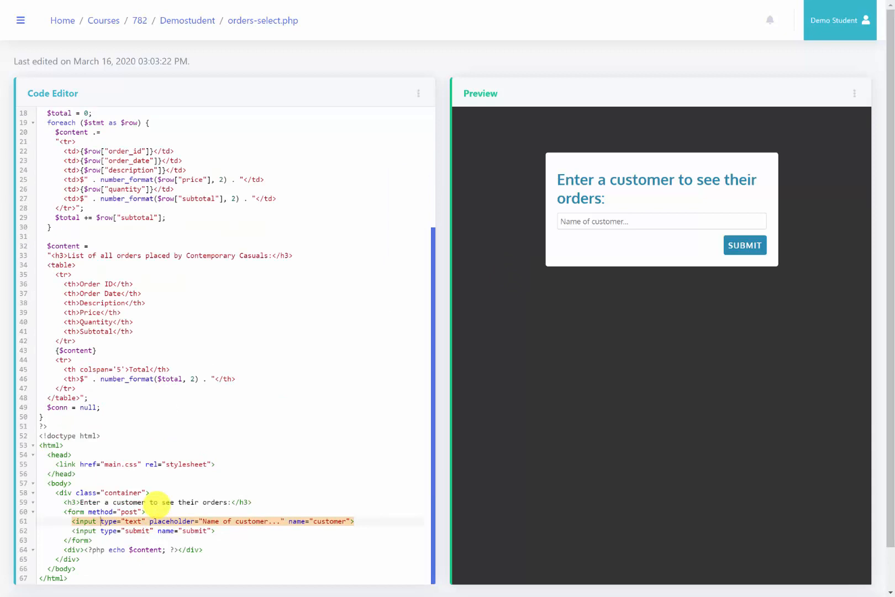
- Replace the customer text input with <select name="customer"> containing <?php echo $customers; ?>
text(select)
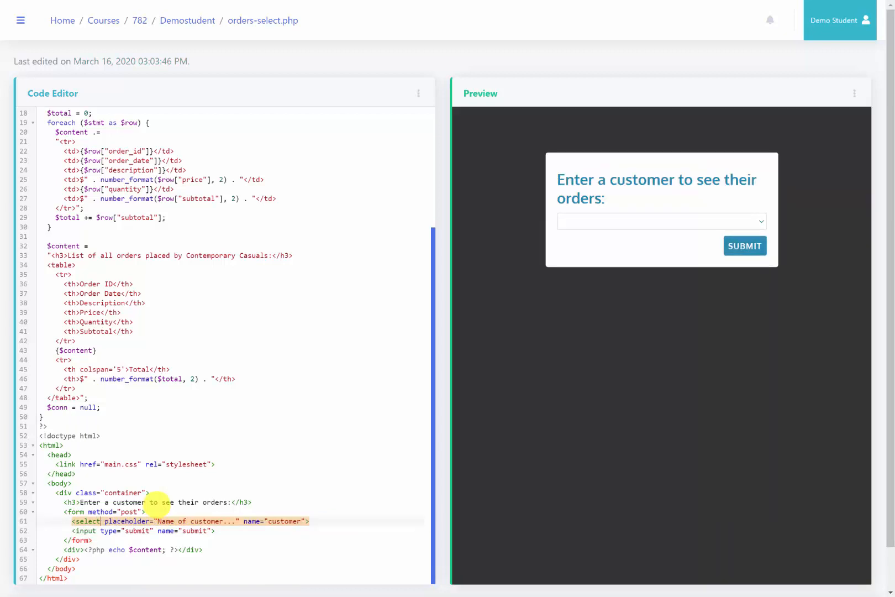
key(Delete)
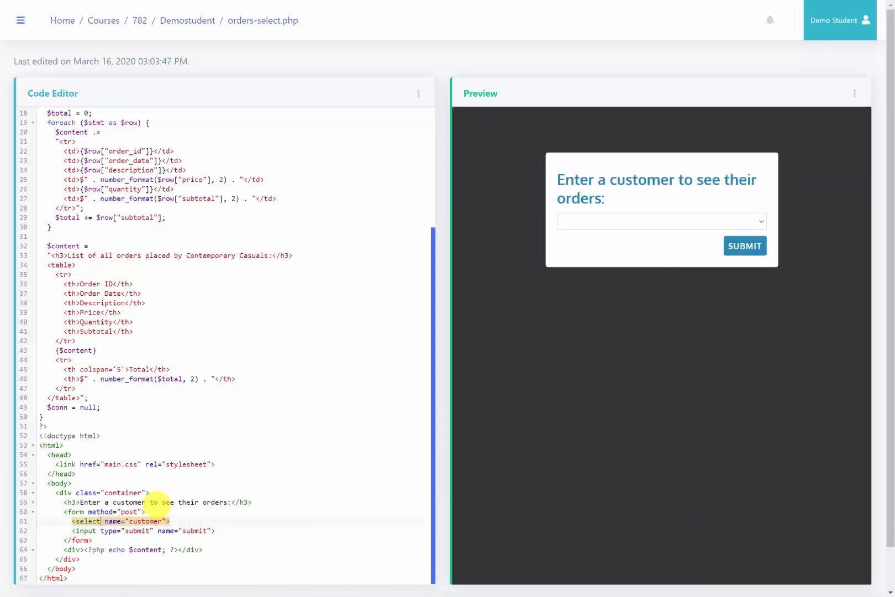
double_click(145, 522)
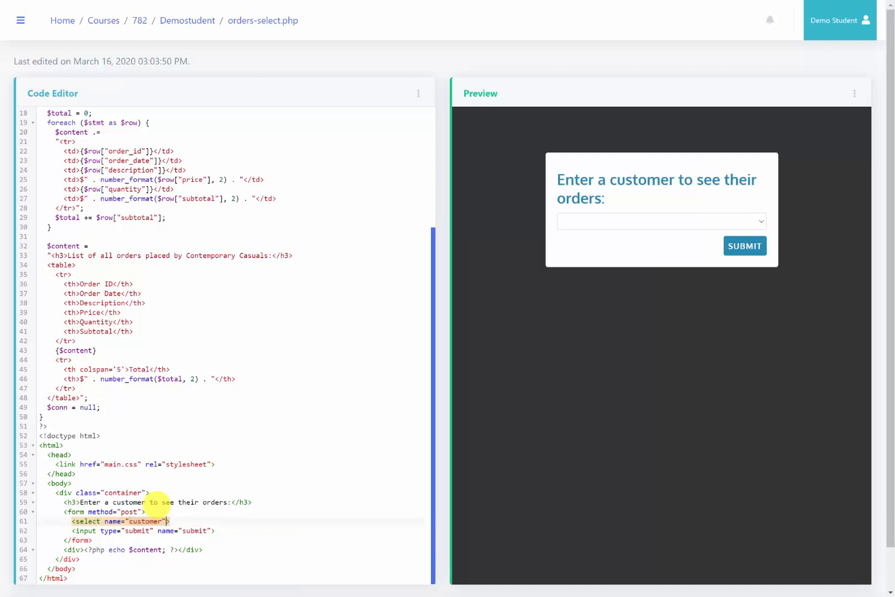
text(</select>)
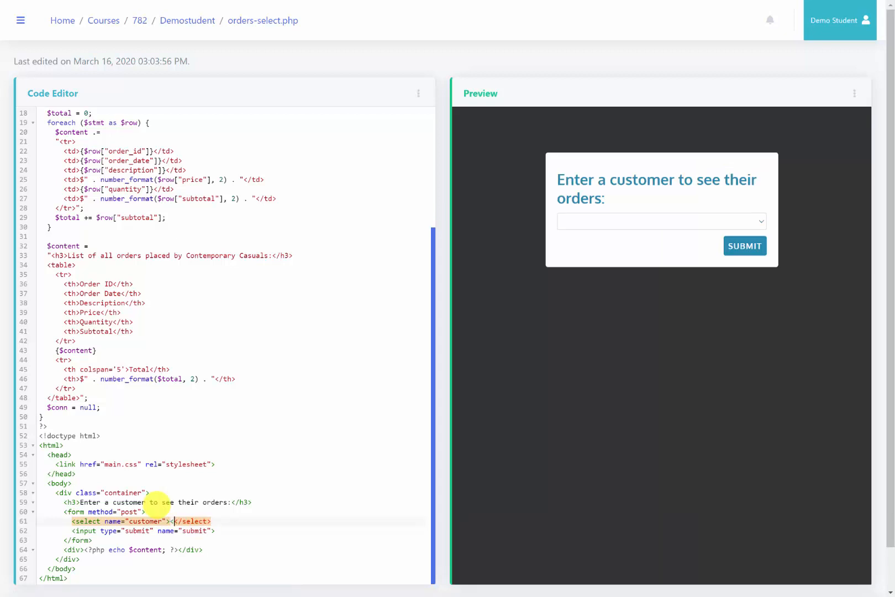
text(<?php ?><)
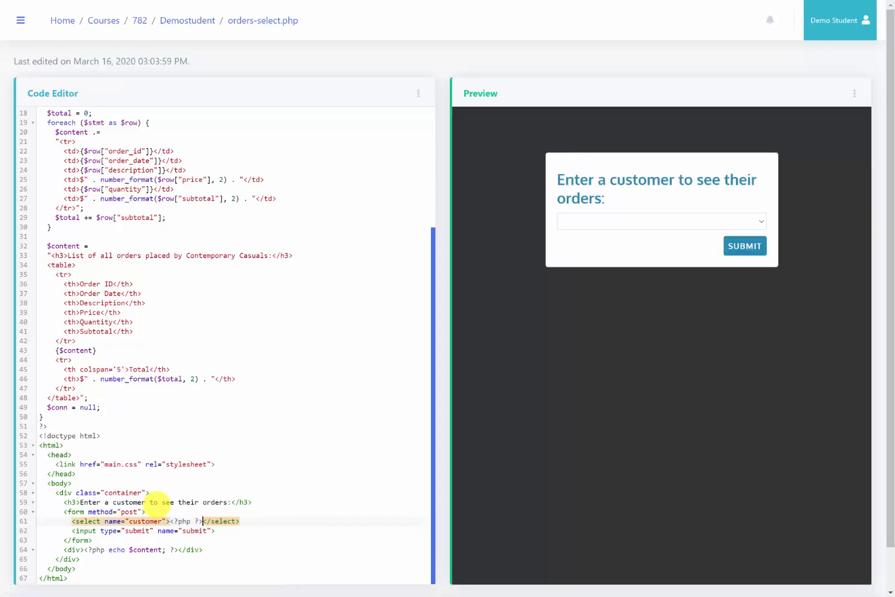
text(e)
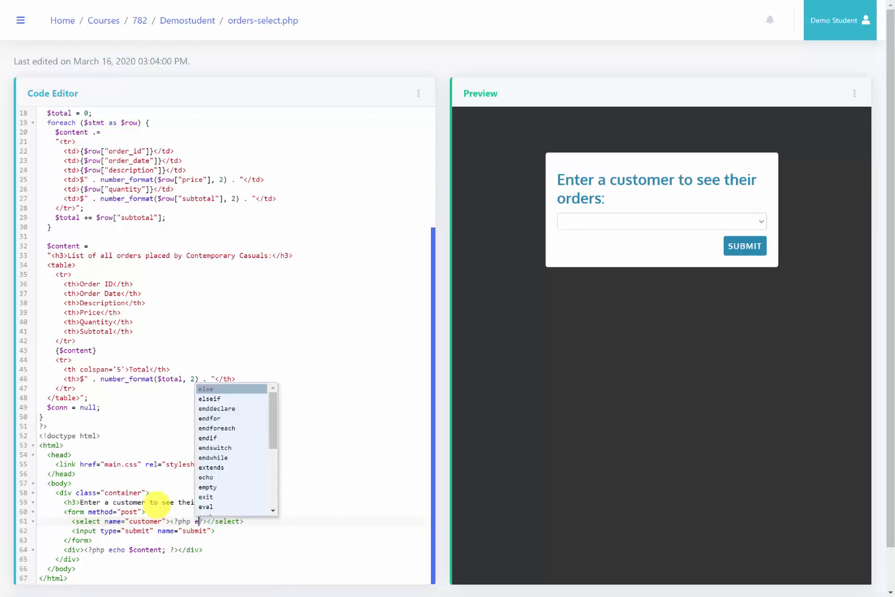
text(cho $customers;)
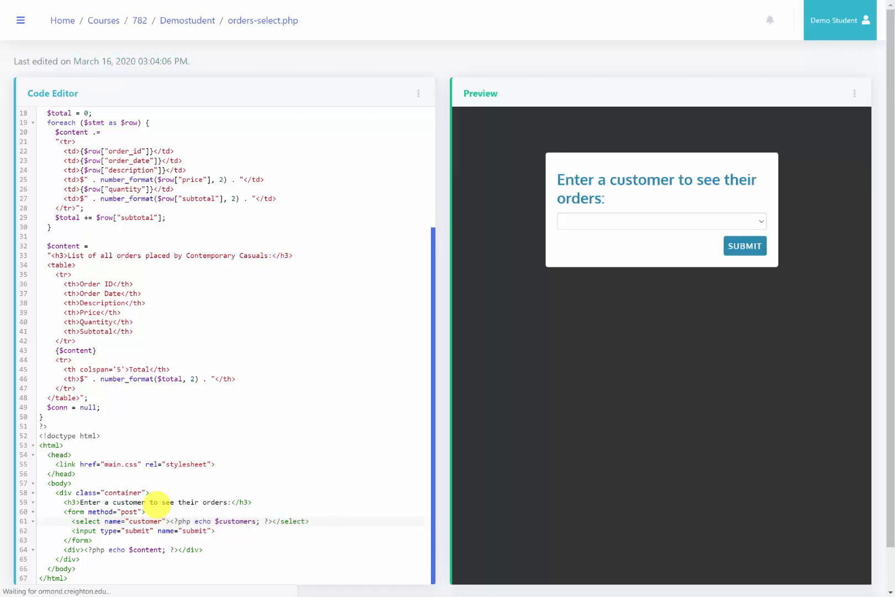
double_click(234, 521)
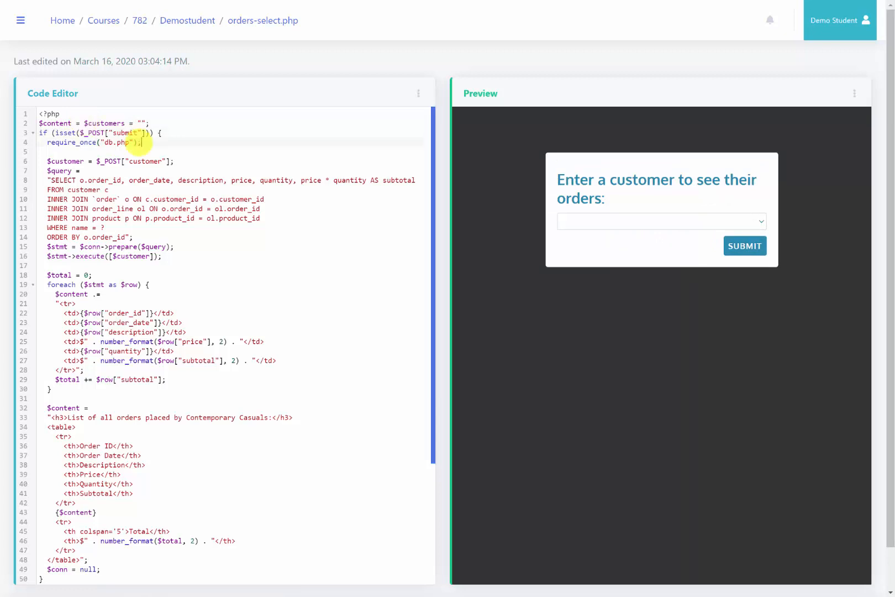
- Move require_once("db.php"); out of the if block to above the submit check
drag(47, 142, 140, 142)
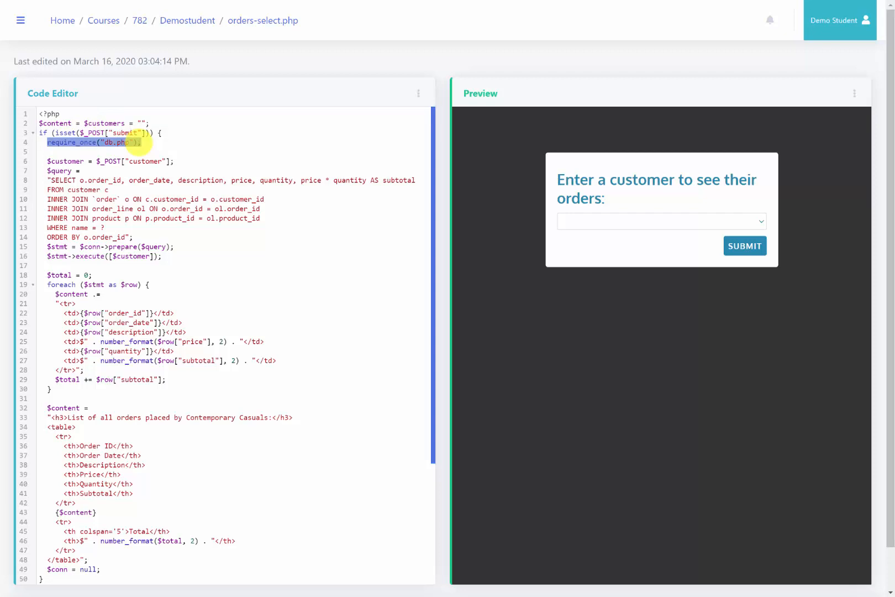
key(Delete)
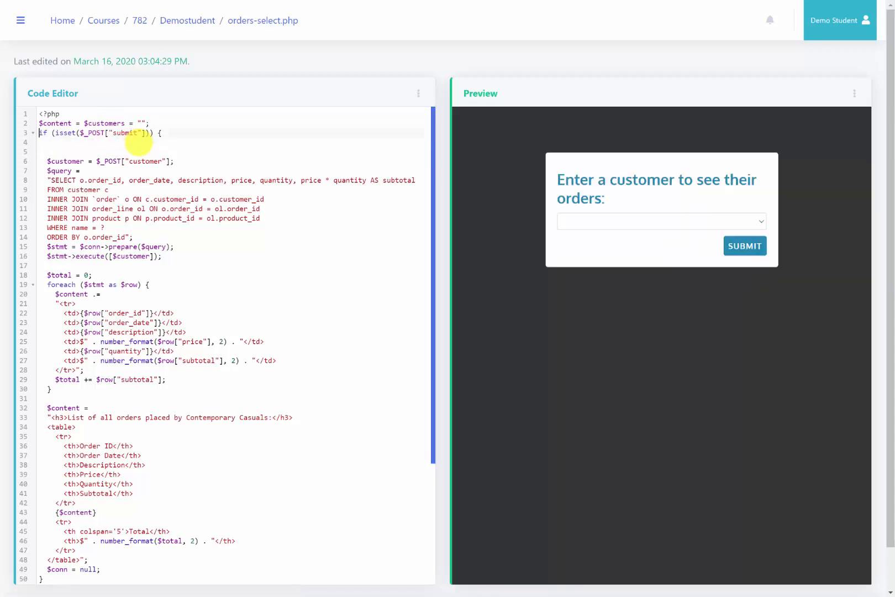
text(require_once("db.php");)
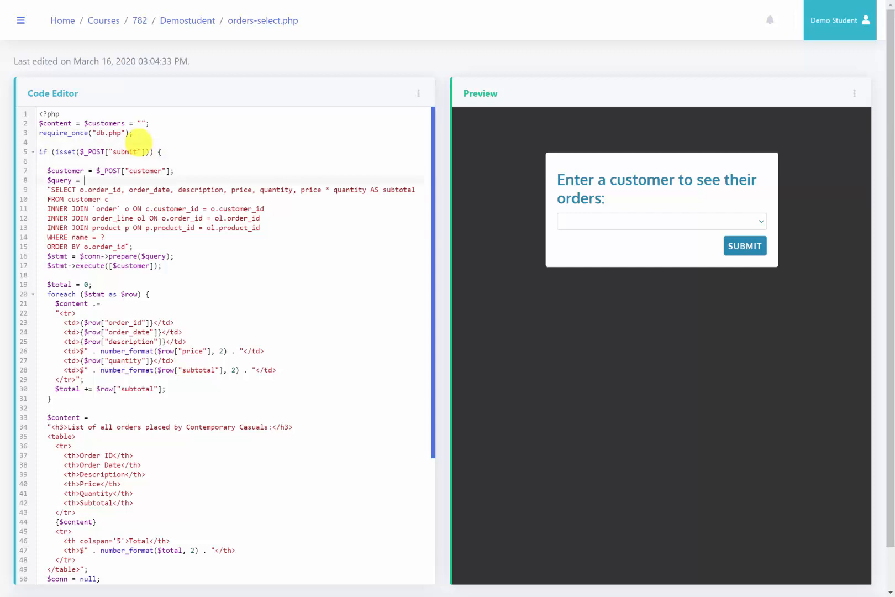
drag(83, 180, 174, 256)
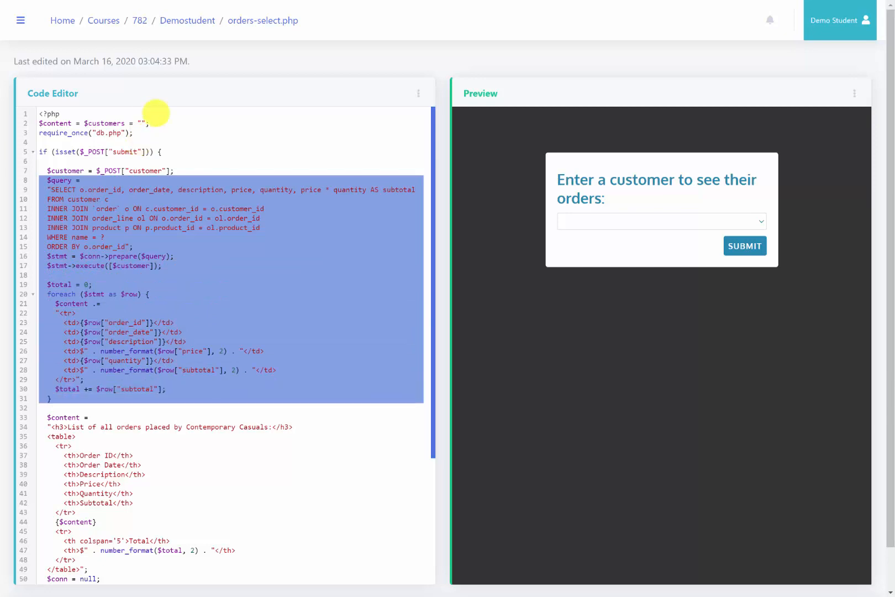
mouse_move(142, 138)
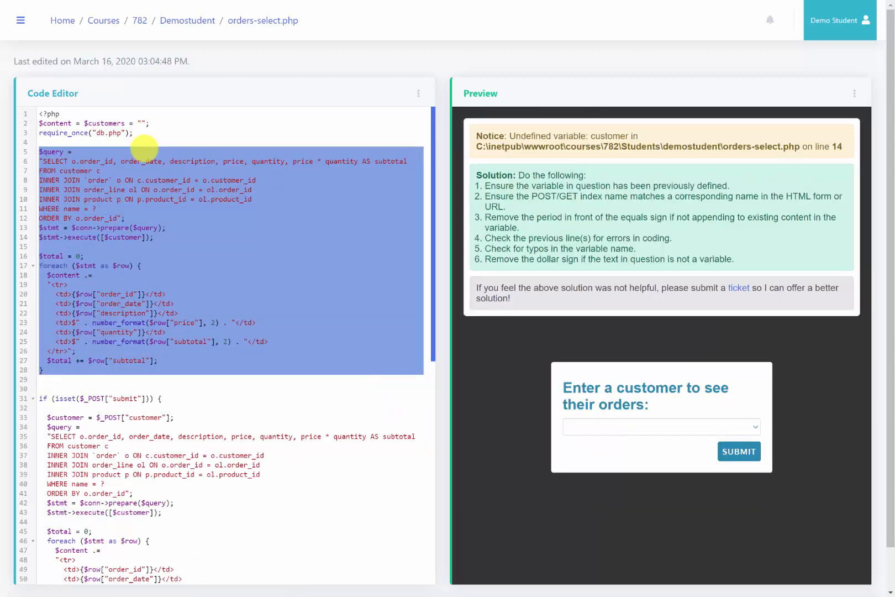
- Edit the copied query's column list to SELECT name FROM customer ORDER BY name
click(82, 170)
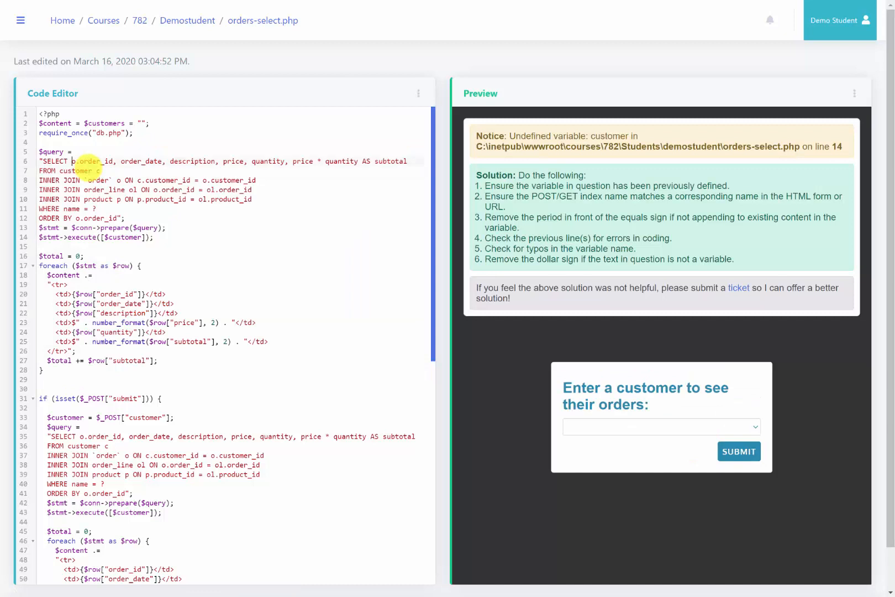
drag(68, 161, 408, 161)
text( "";)
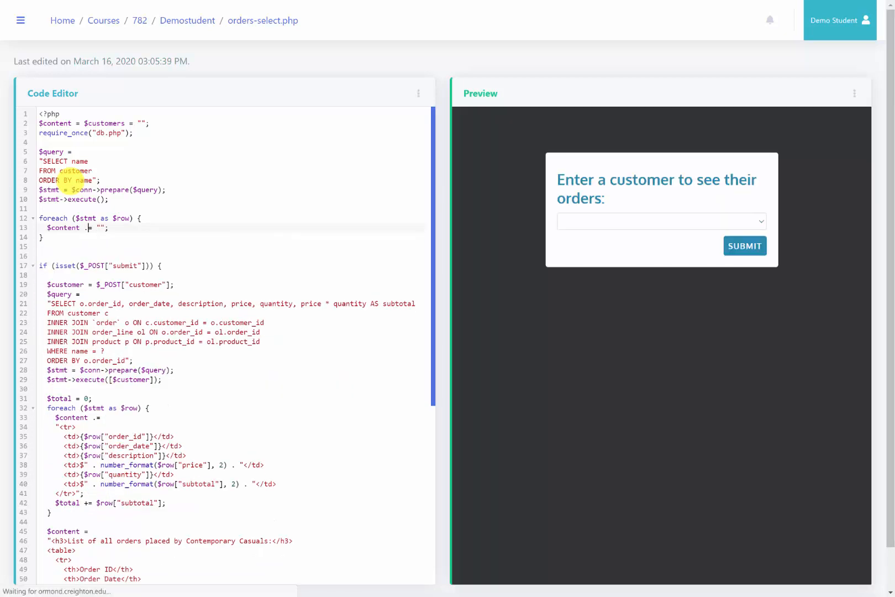
- Make the loop append <option>{$row["name"]}</option> to $customers and preview the drop-down
double_click(62, 228)
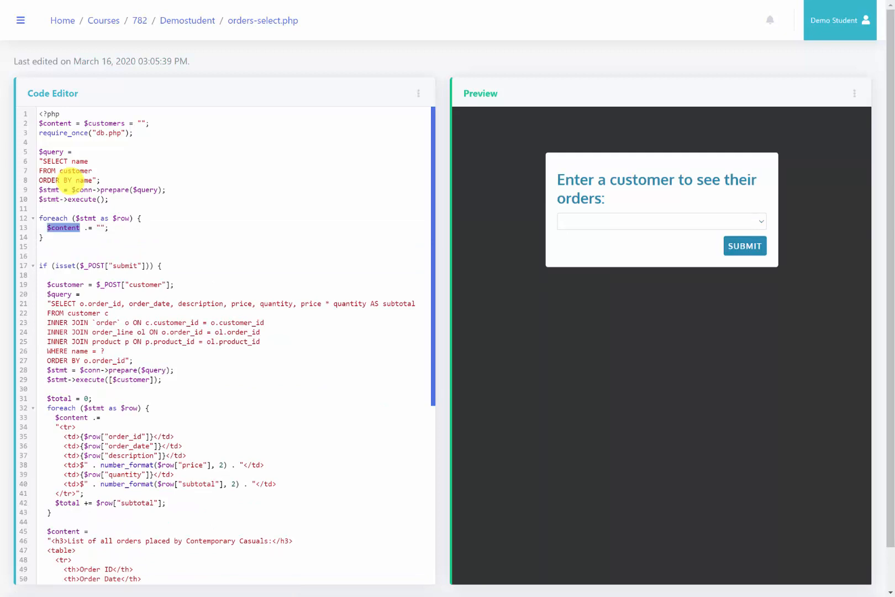
text($customers)
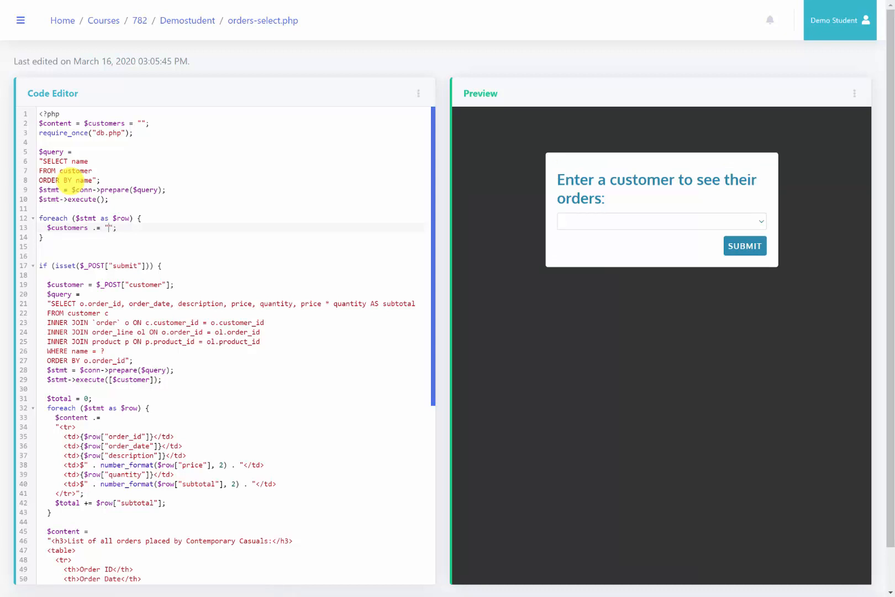
text(<option><)
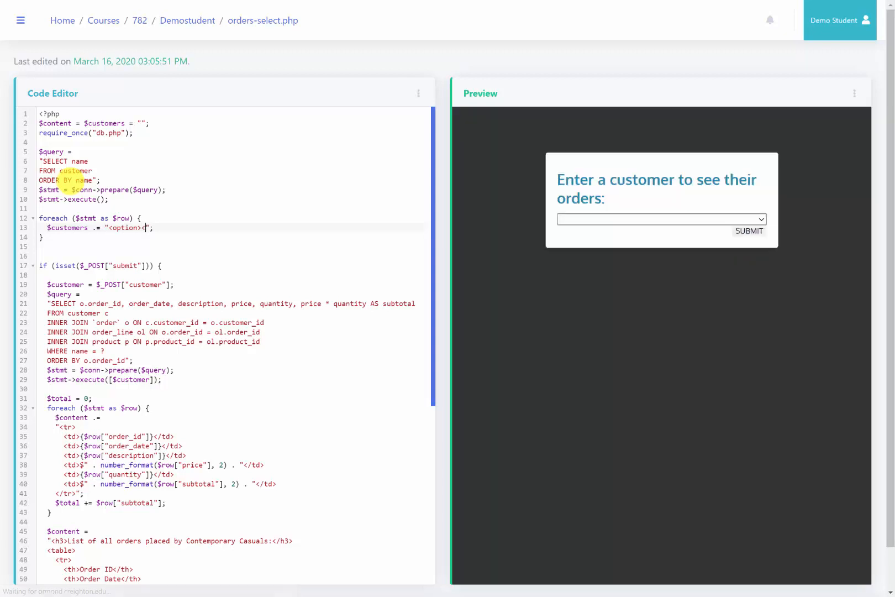
text(</option>)
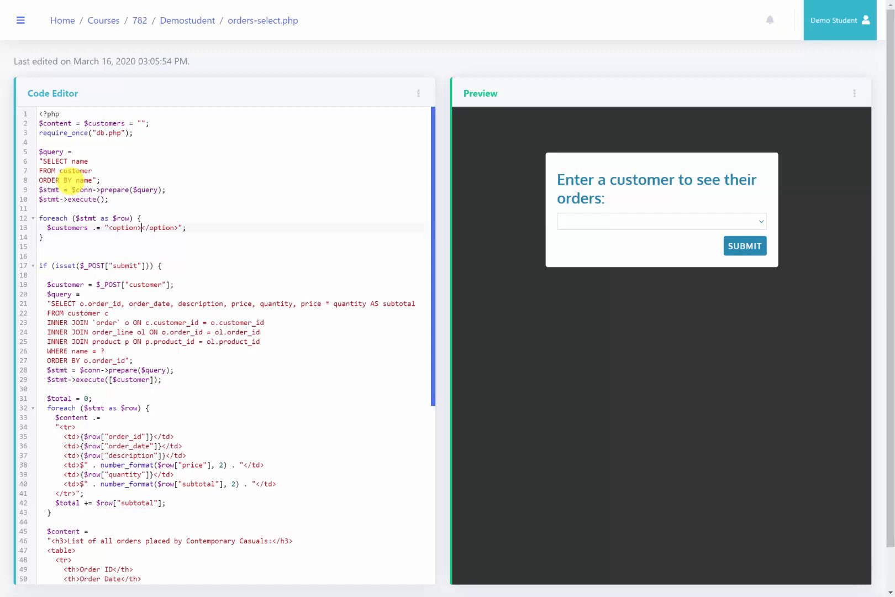
text({$row["name)
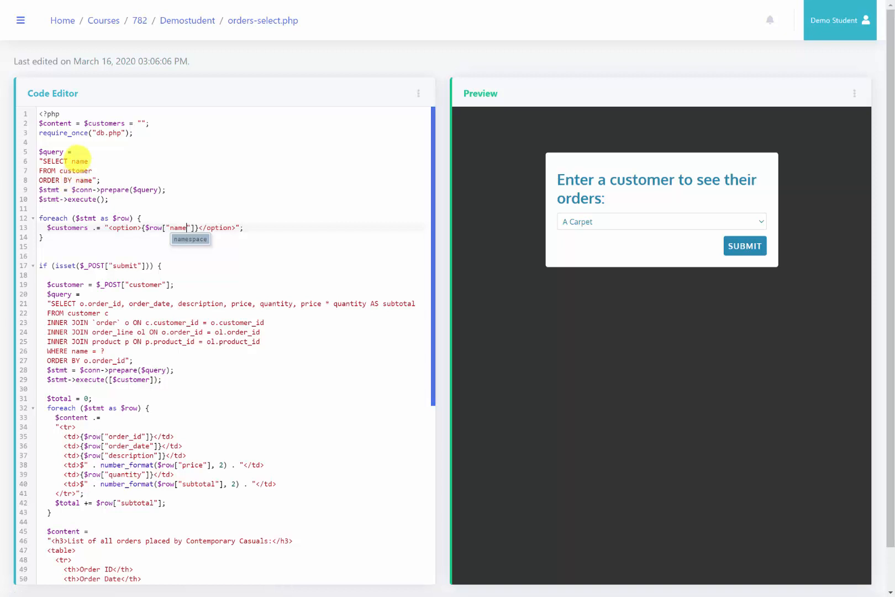
mouse_move(129, 237)
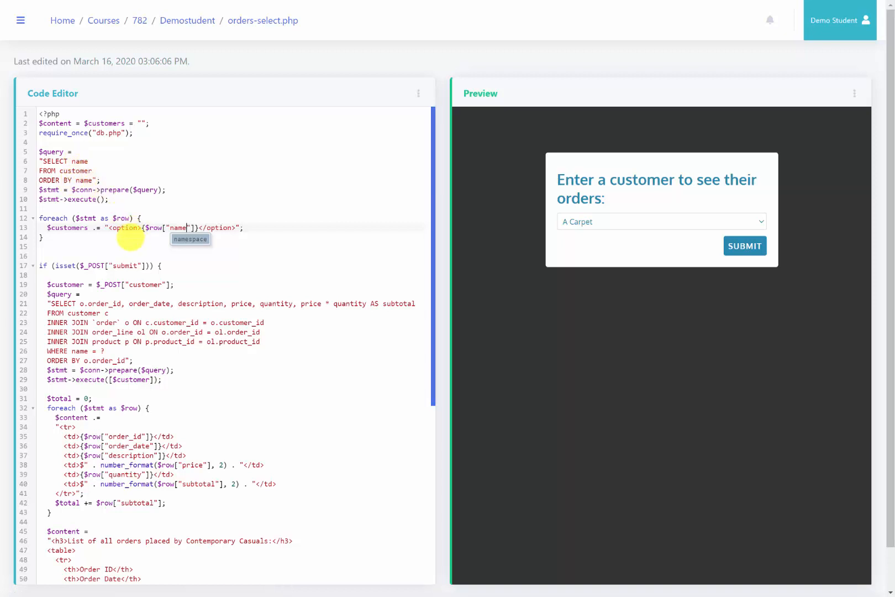
double_click(178, 228)
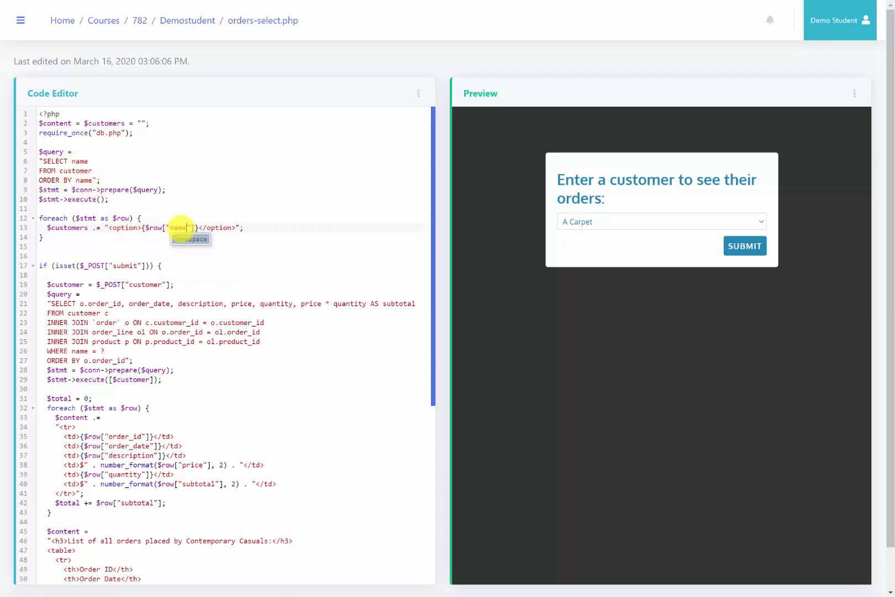
click(661, 222)
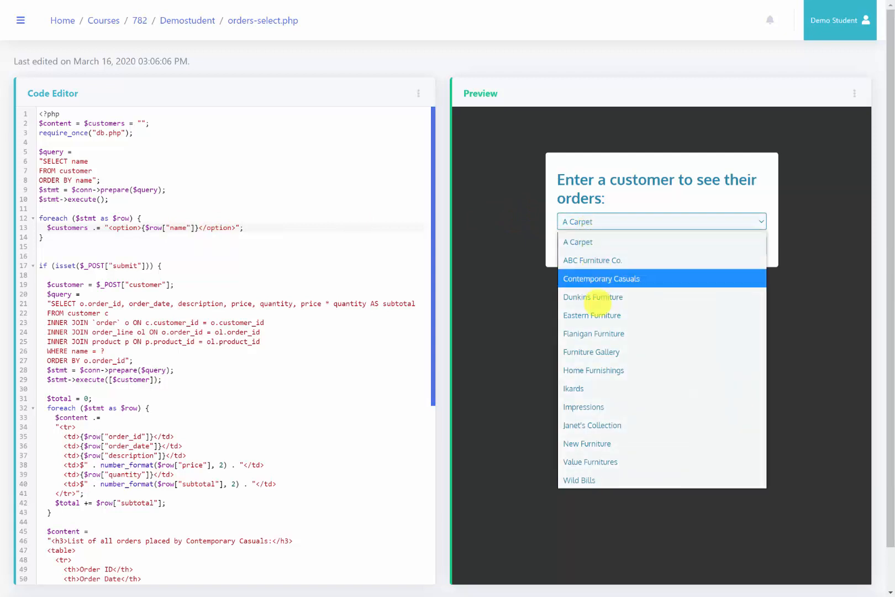
mouse_move(617, 279)
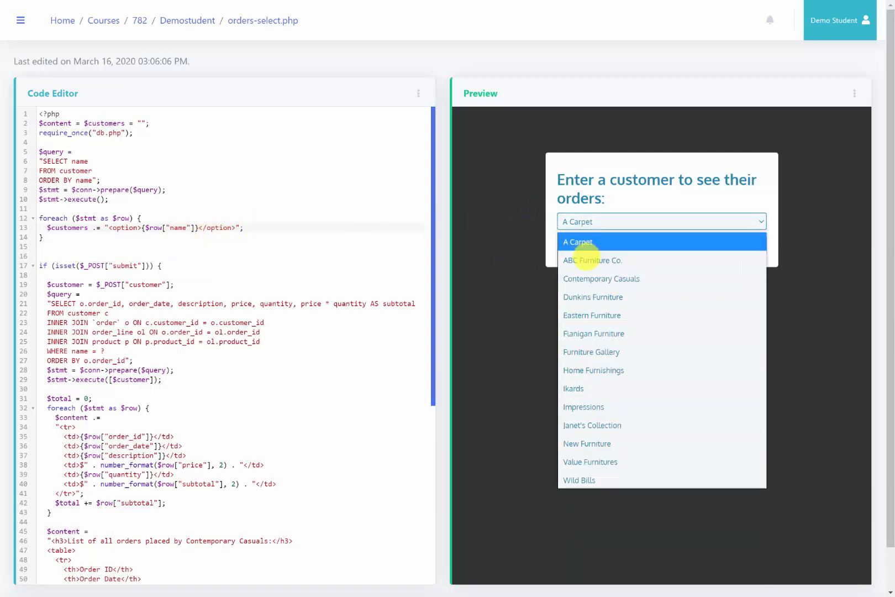
- Submit Contemporary Casuals in the preview to show their orders, then reopen the list
click(602, 279)
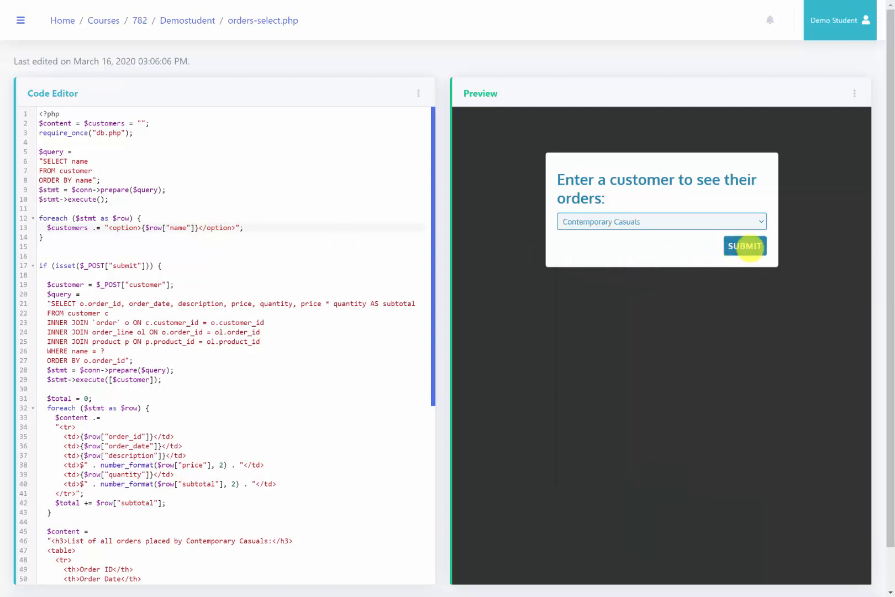
click(745, 246)
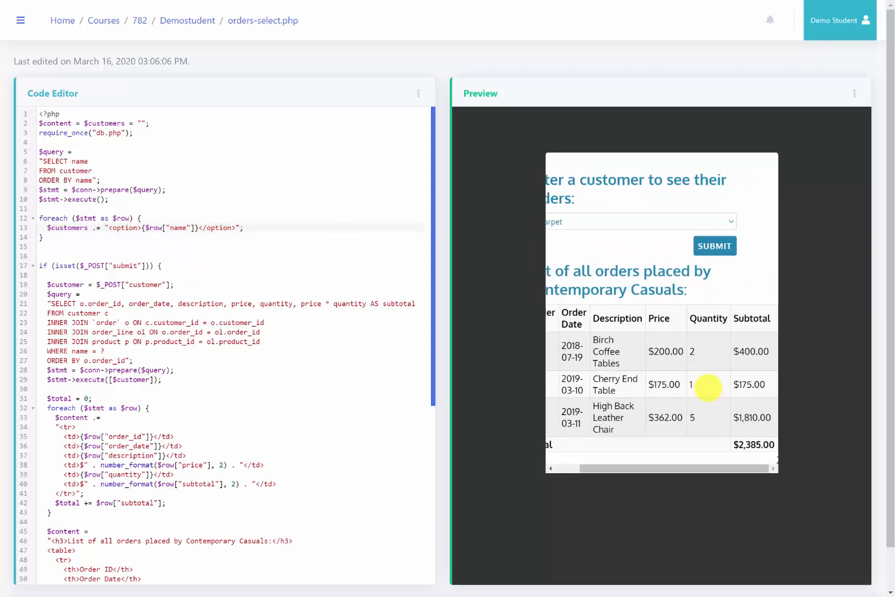
click(662, 222)
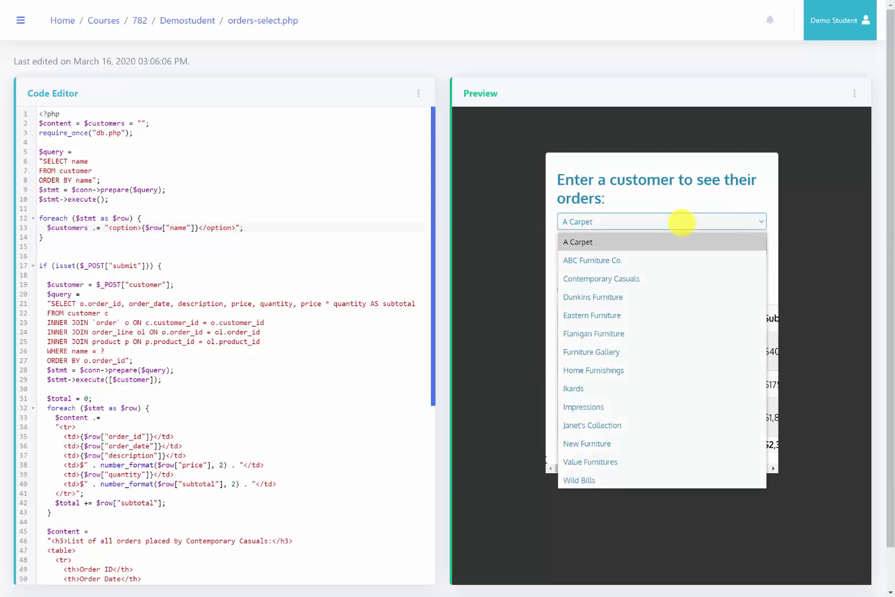